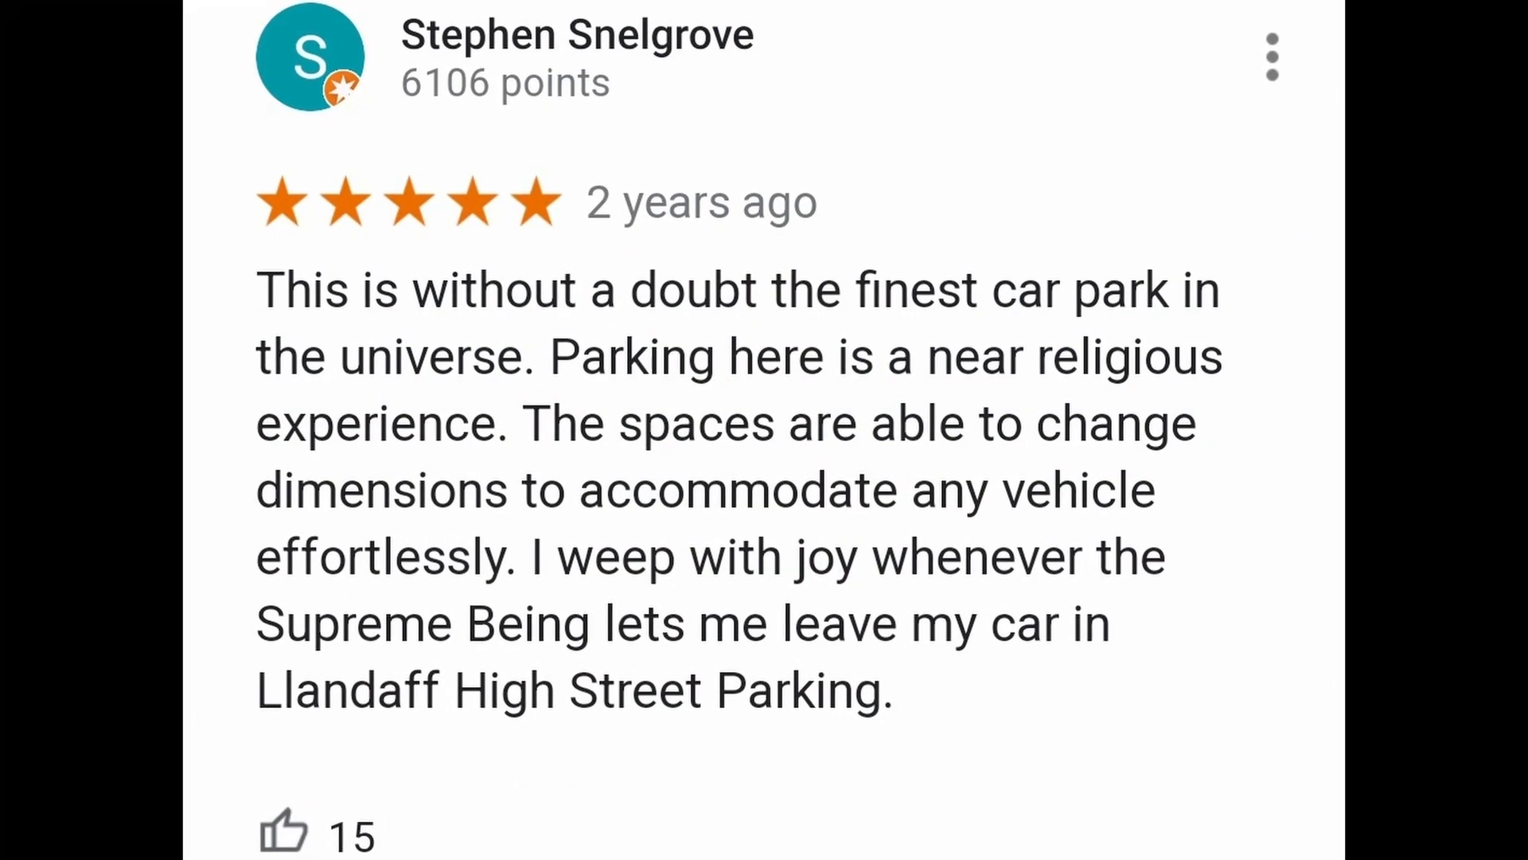
pyautogui.scroll(3)
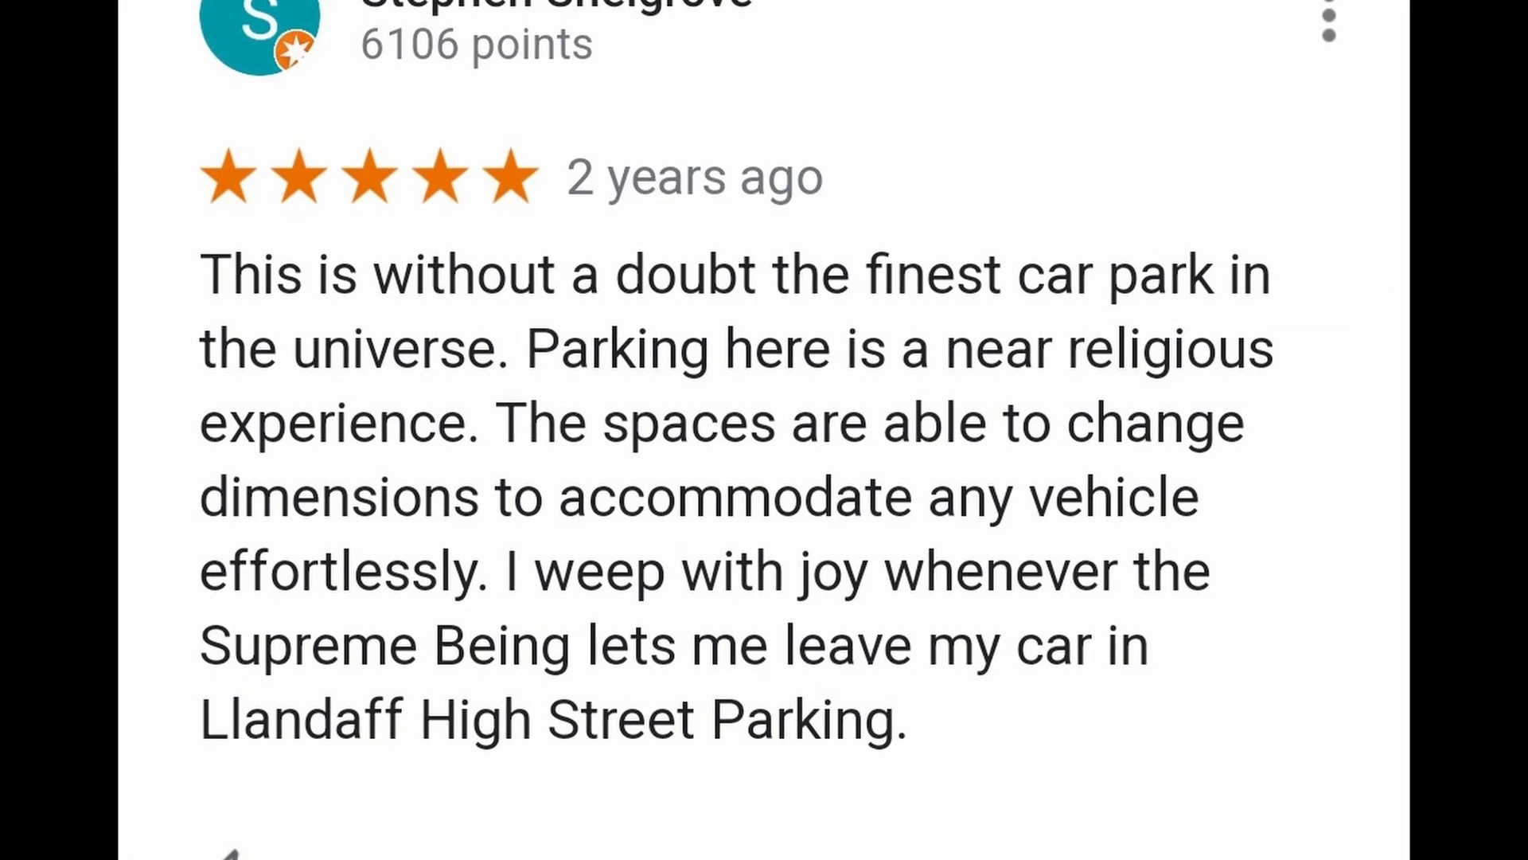
pyautogui.click(1329, 22)
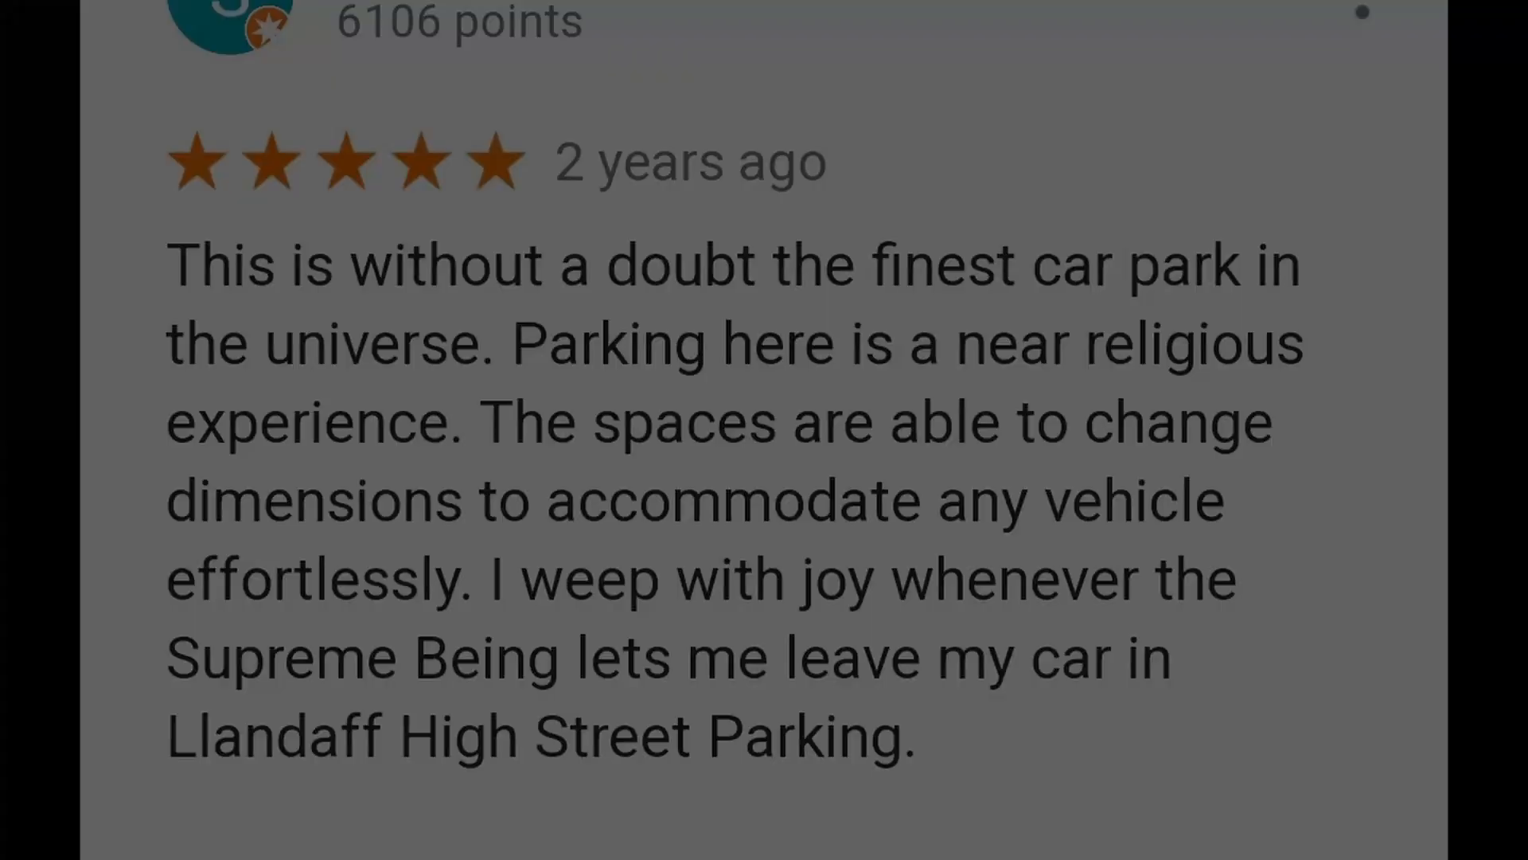